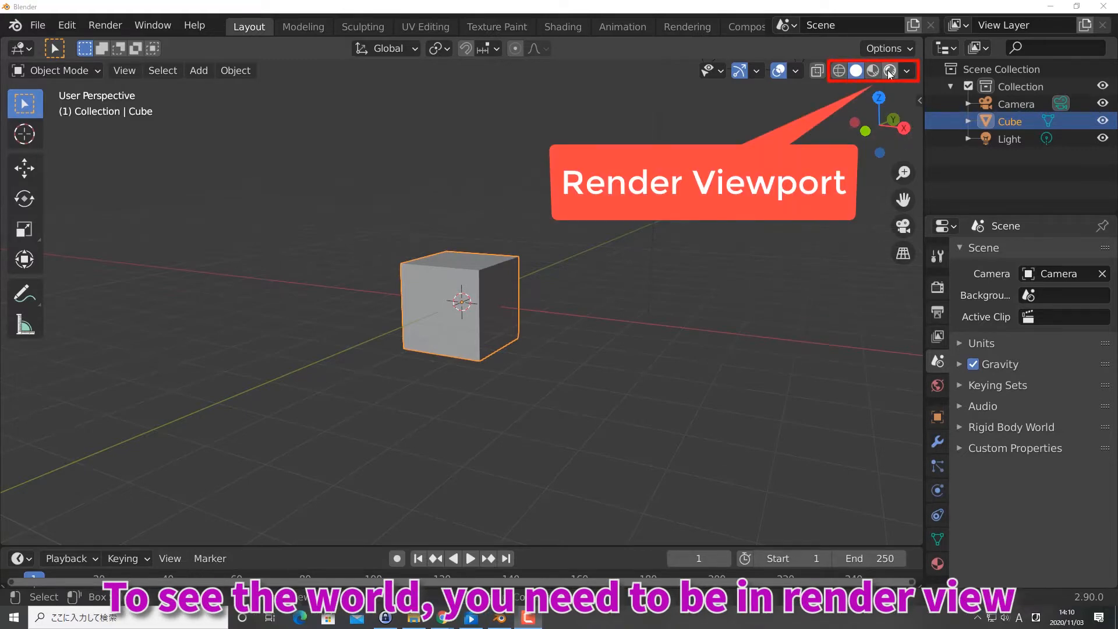
Switch the 3D Viewport to Rendered shading to preview the world background
click(888, 71)
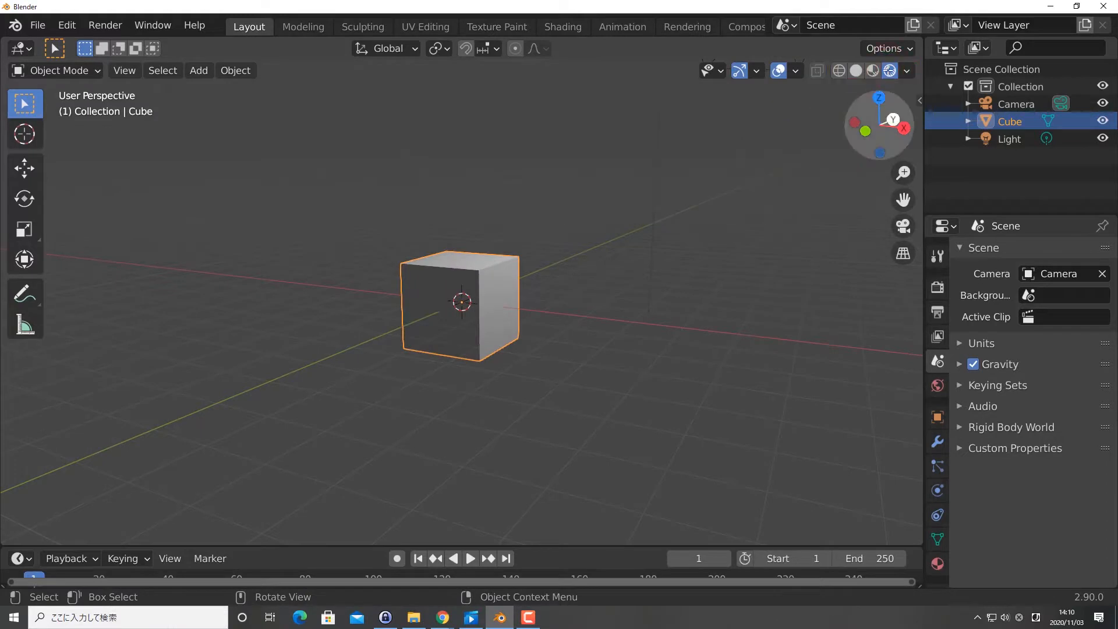
Brighten the world background colour to a lighter grey in World Properties
click(937, 385)
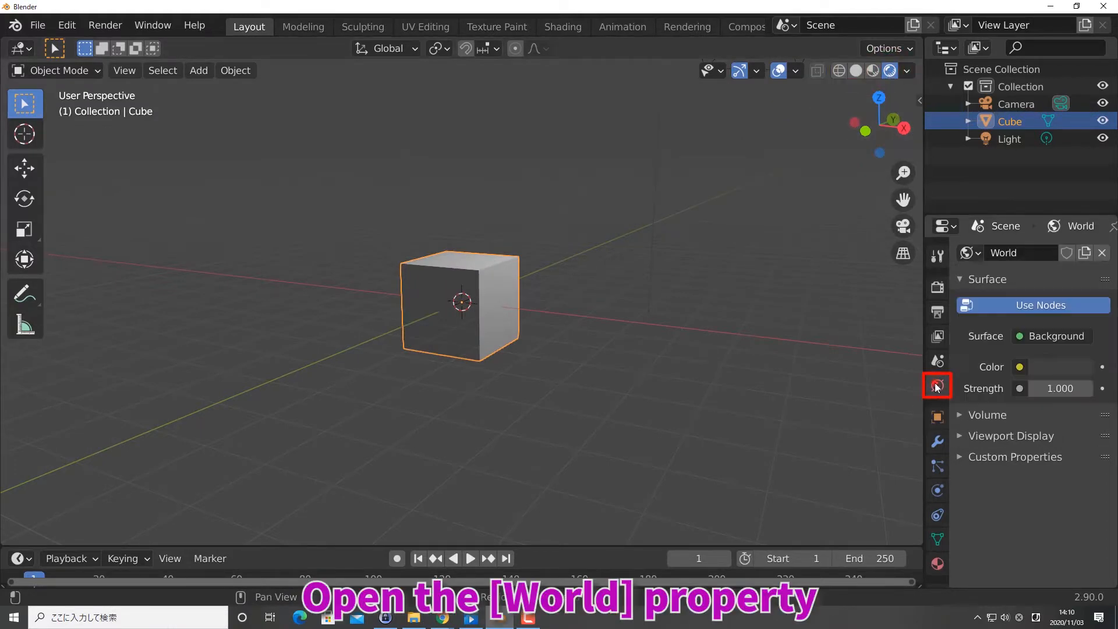
click(937, 385)
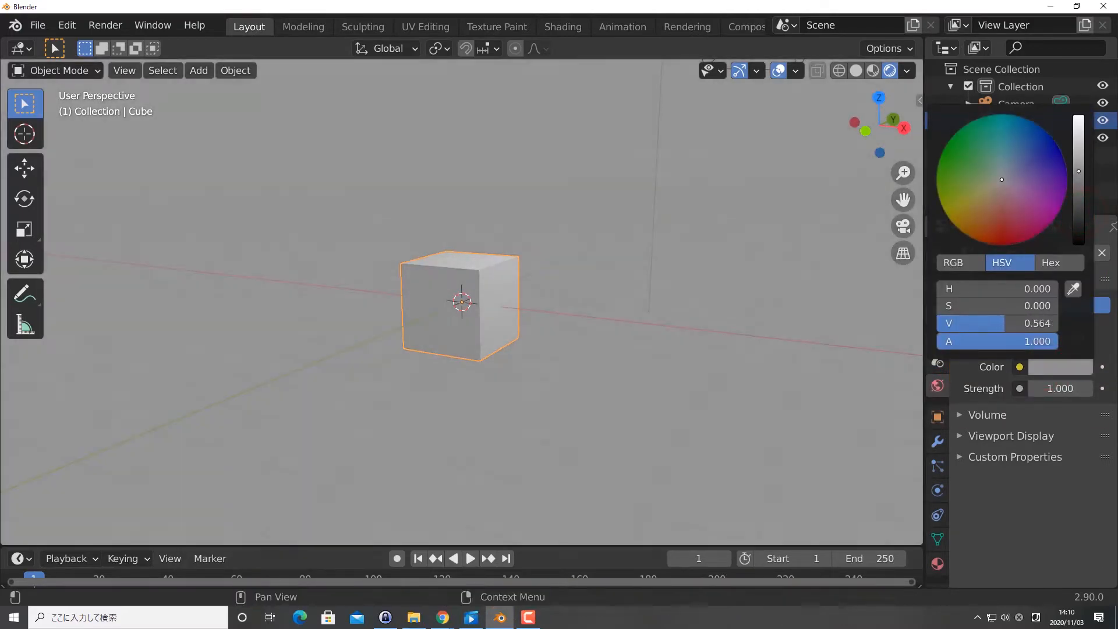
click(1006, 137)
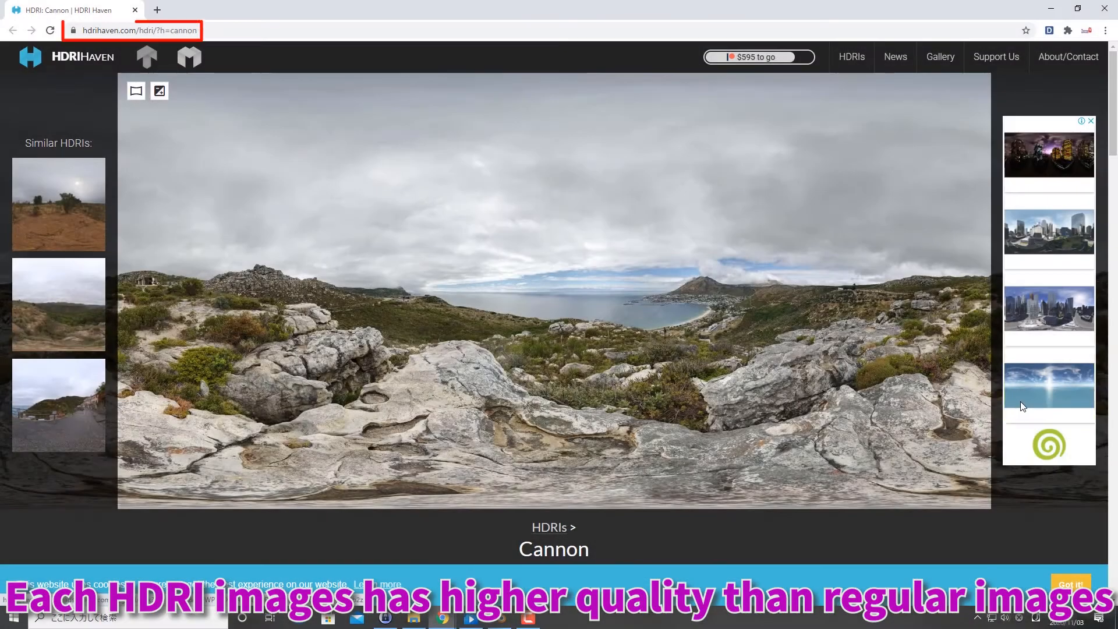
Download the Cannon HDRI from HDRI Haven as a 2K EXR
scroll(down, 3)
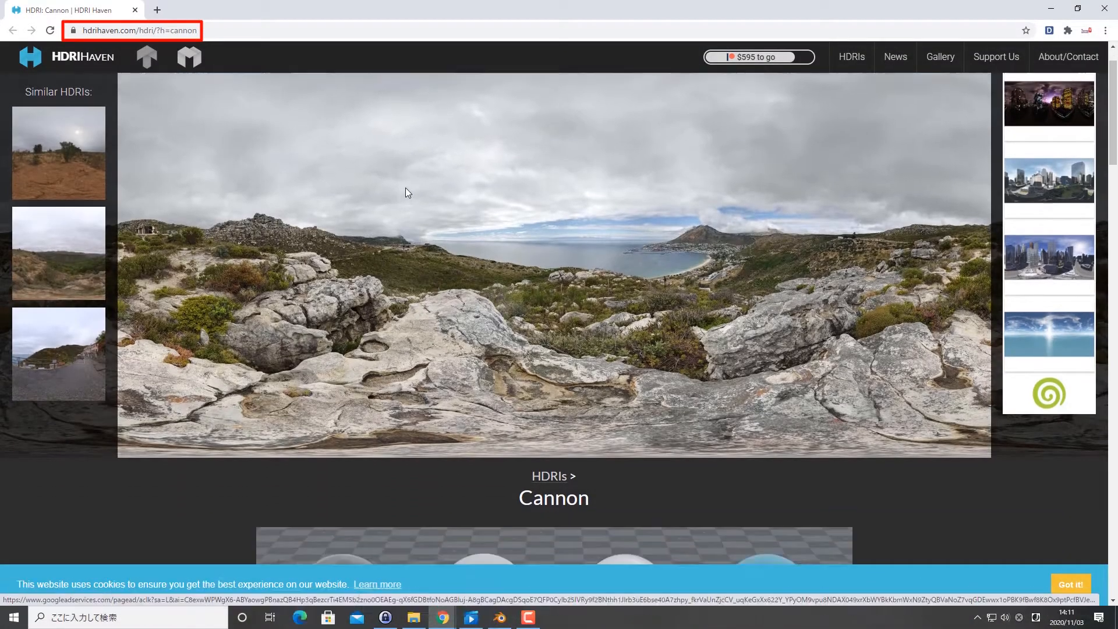
scroll(down, 3)
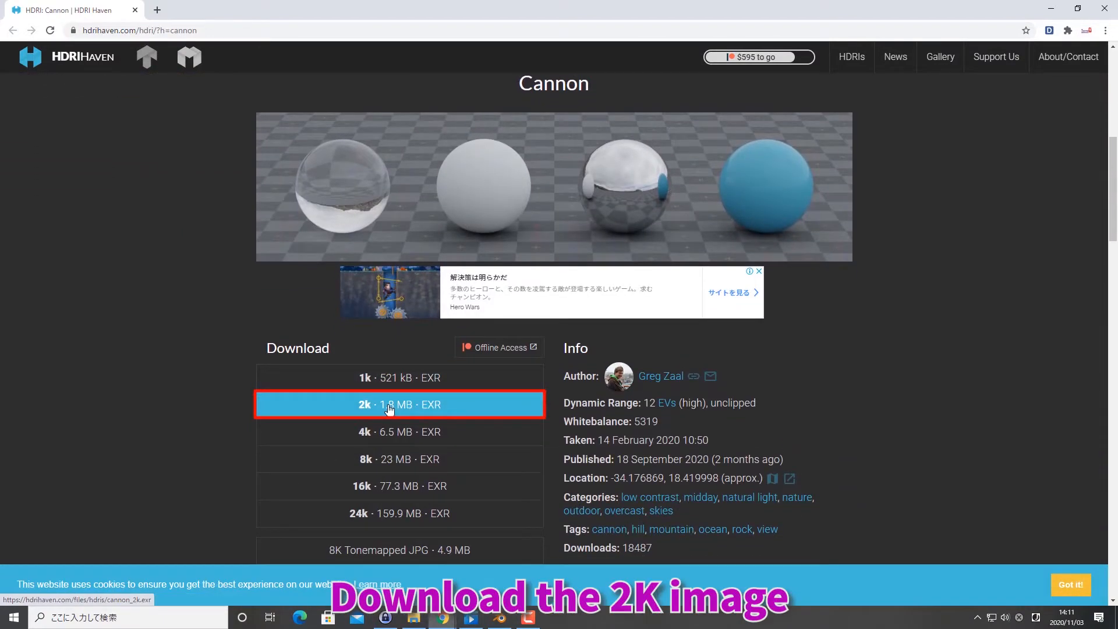
click(398, 404)
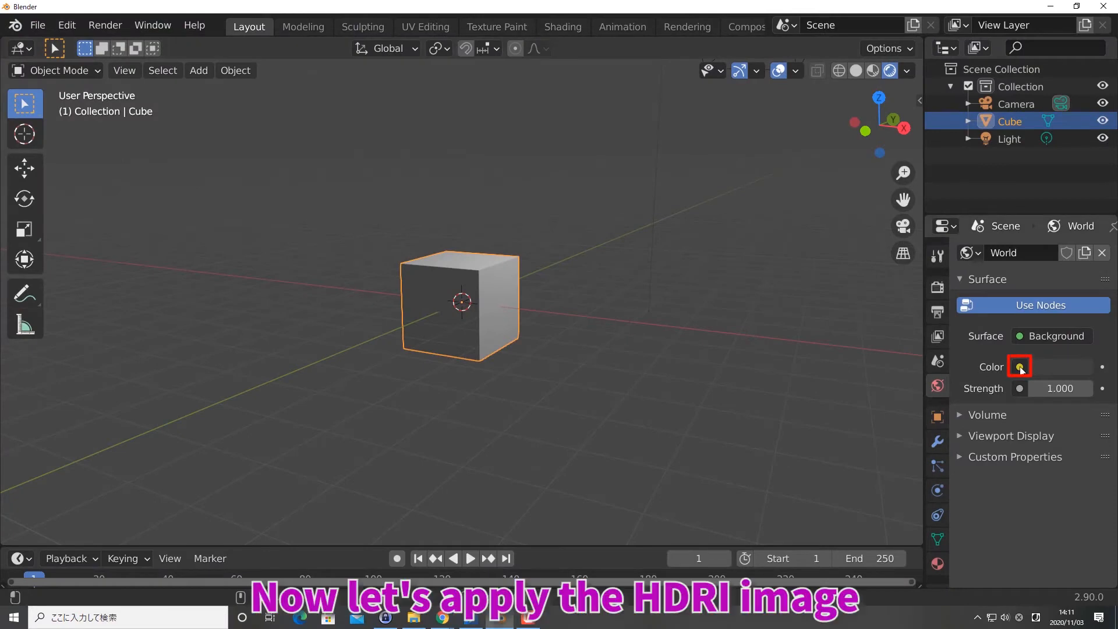
Plug an Environment Texture into the world Color and browse for its image
click(1019, 365)
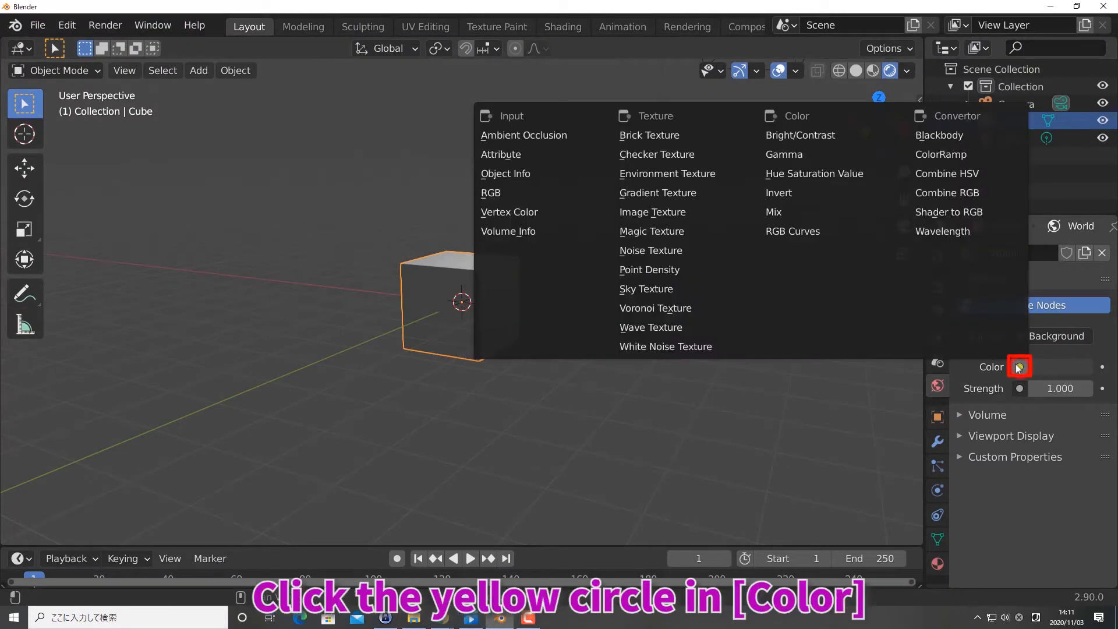
mouse_move(666, 174)
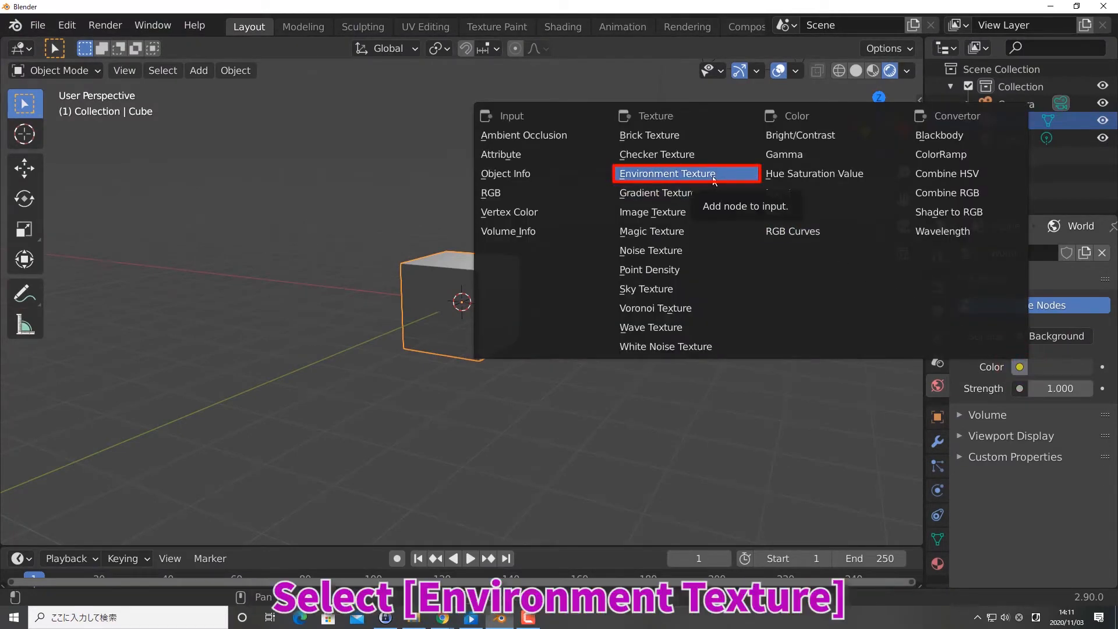
click(667, 173)
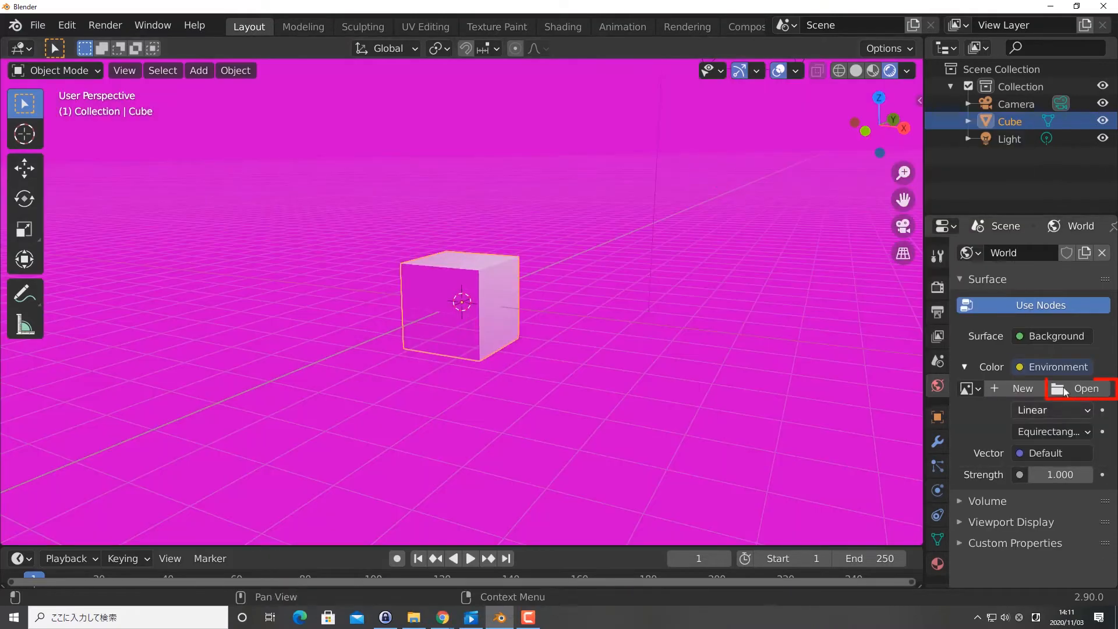
click(1086, 388)
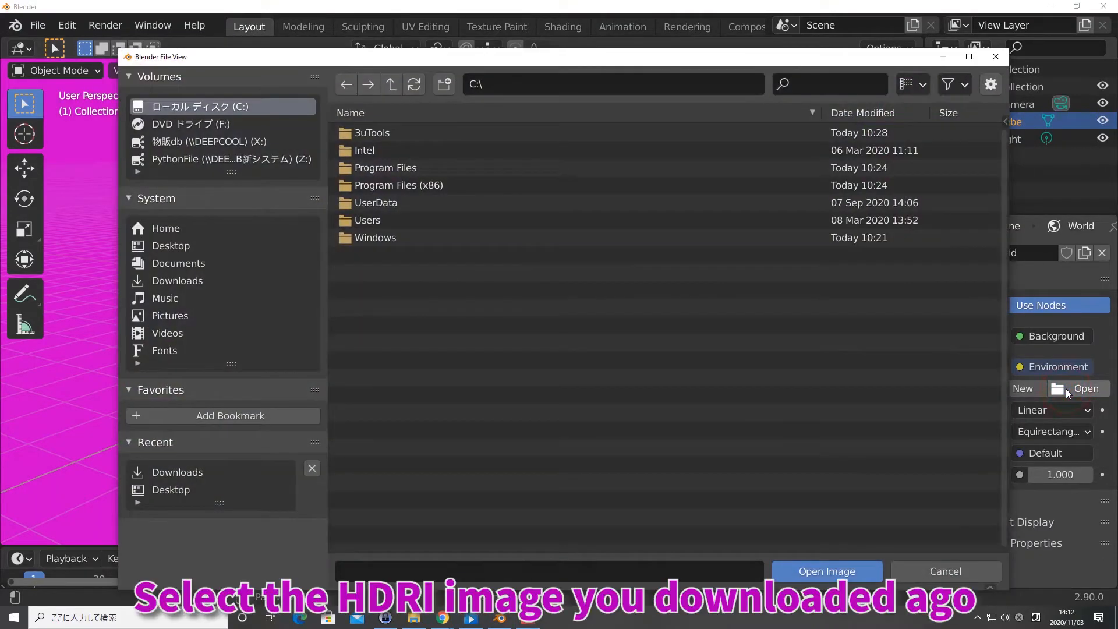
Load cannon_2k.exr from Downloads as the world environment image
click(177, 280)
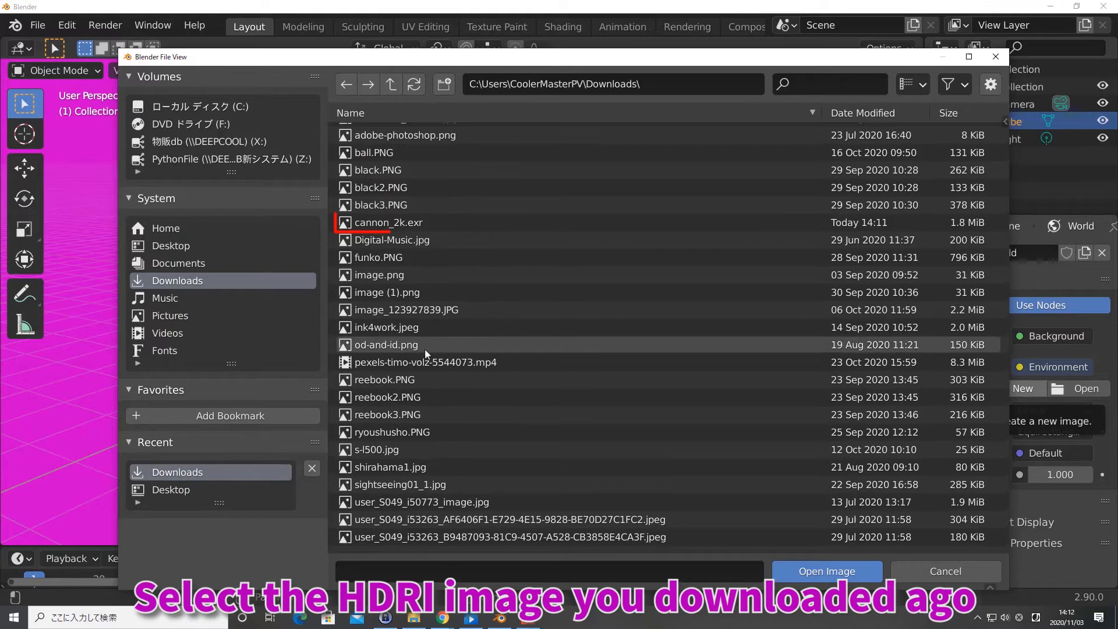
click(388, 222)
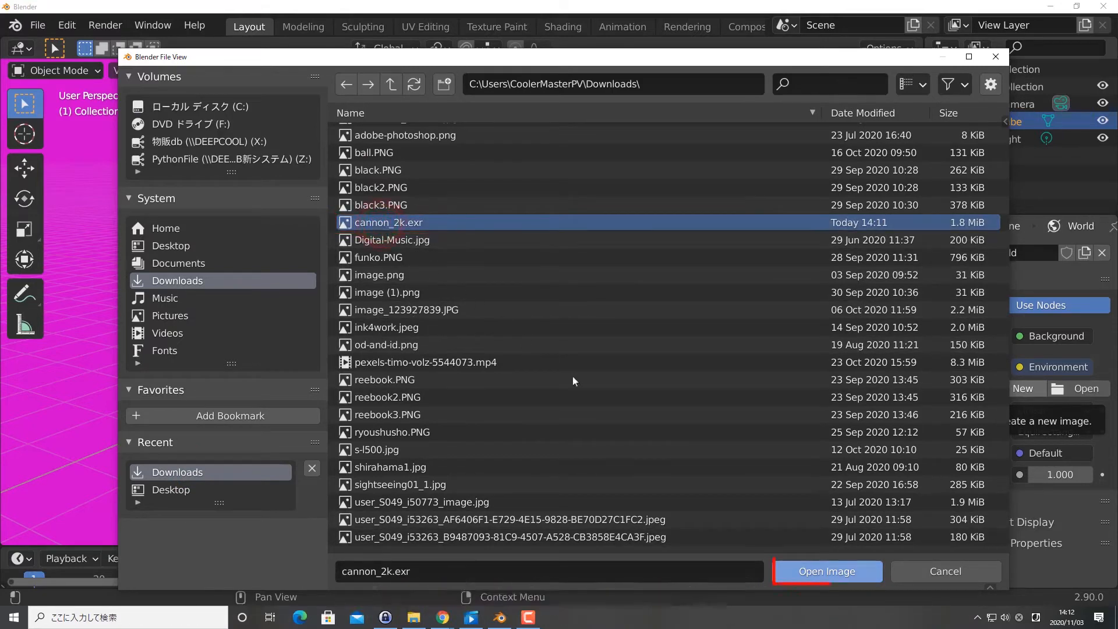
click(826, 571)
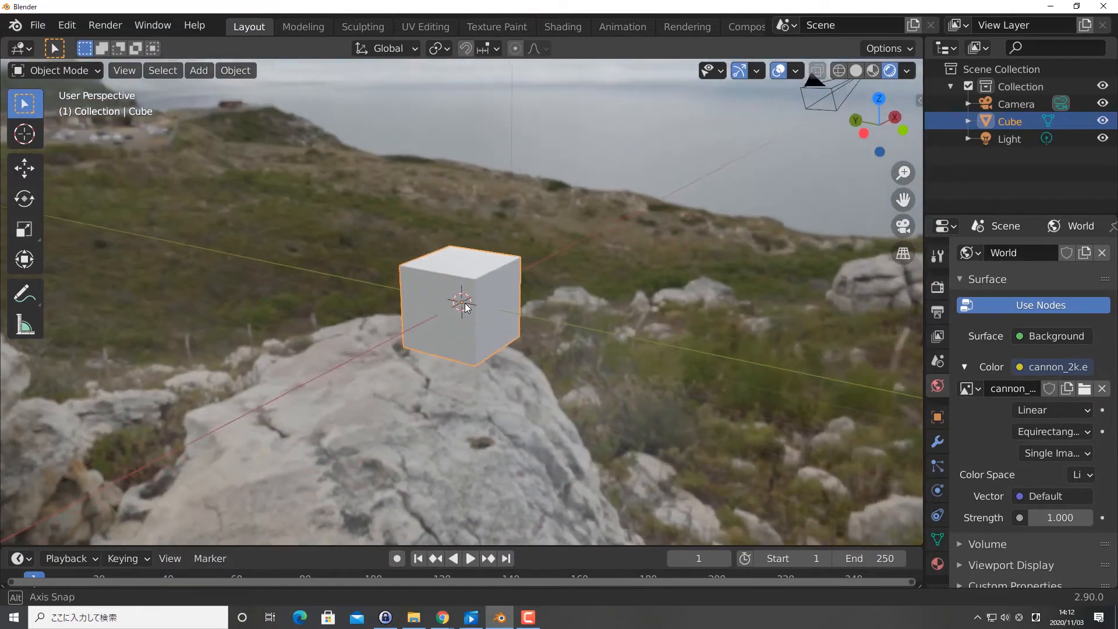
drag(463, 306, 685, 292)
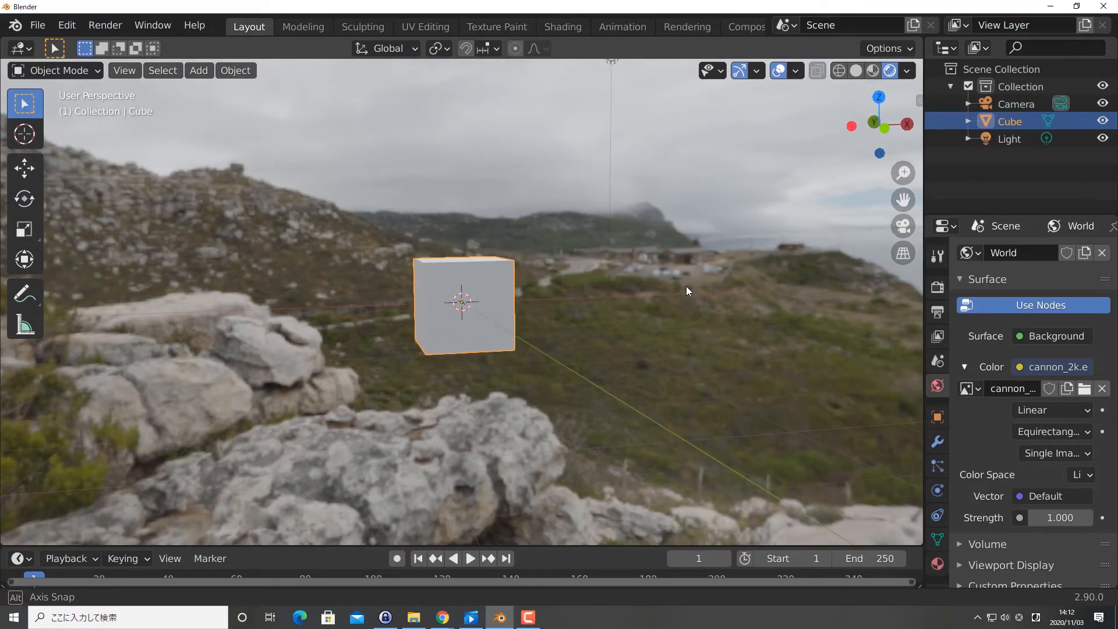
click(562, 27)
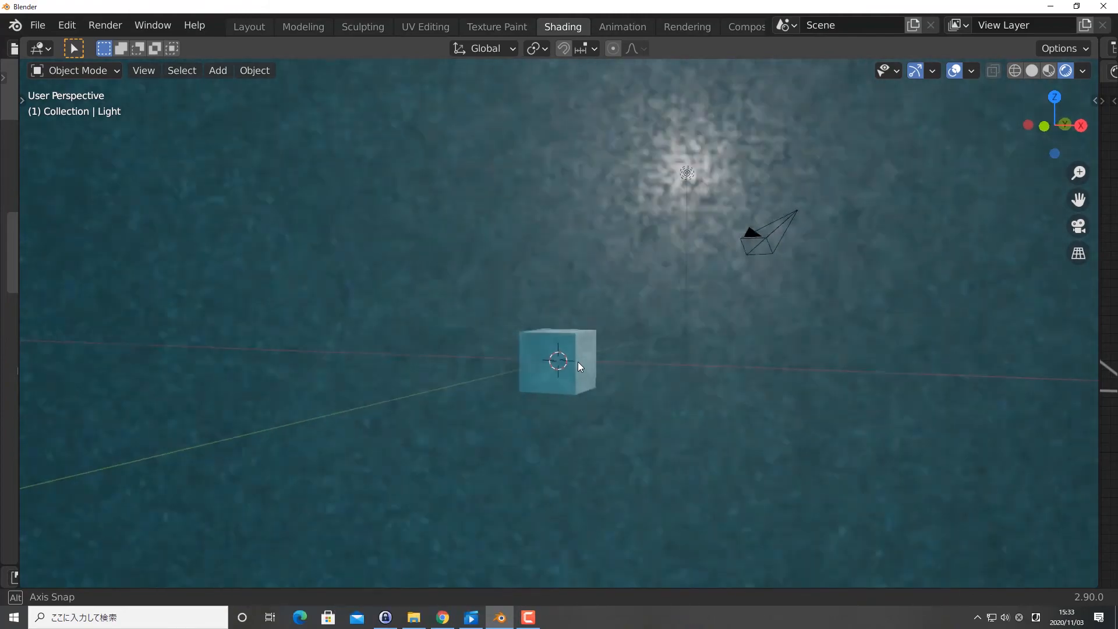
Set the Shader Editor from Object to World to show the Background and World Output nodes
click(670, 71)
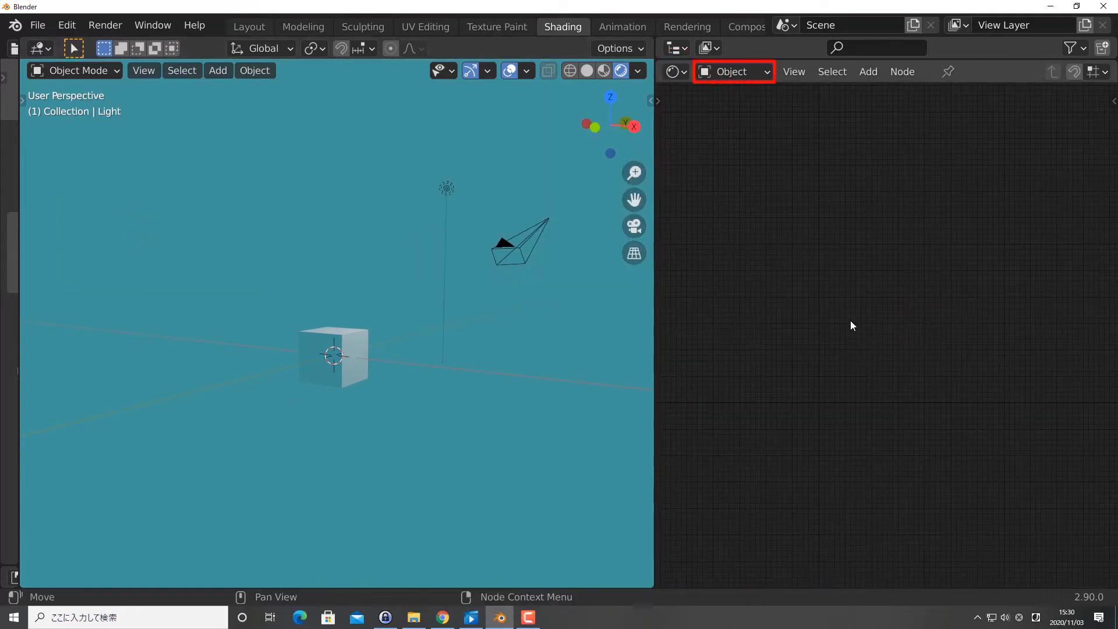
click(730, 71)
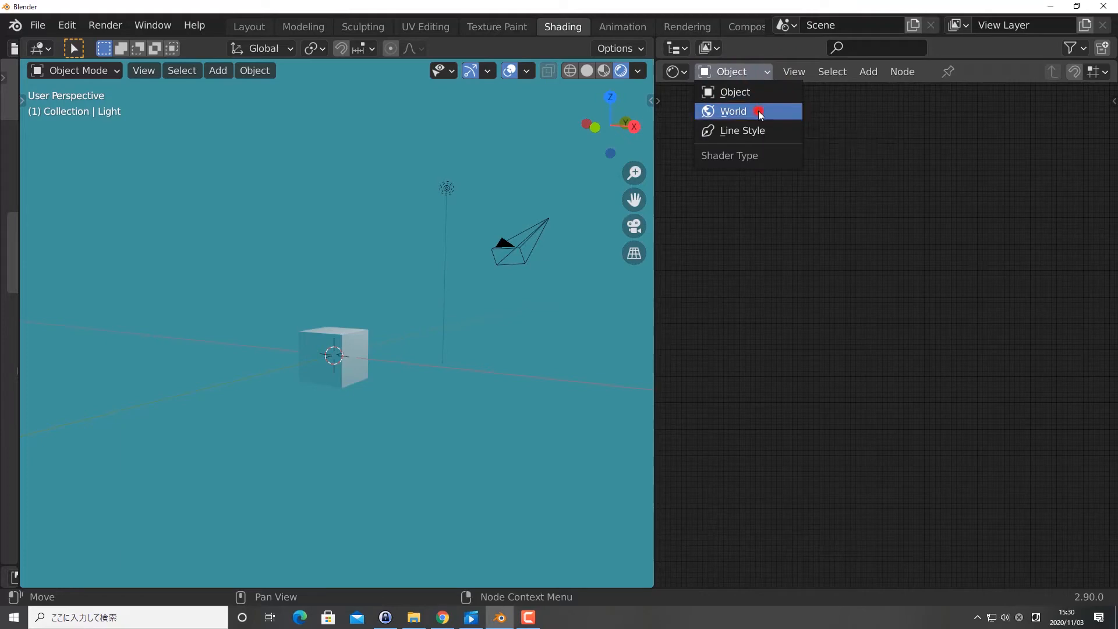
click(733, 111)
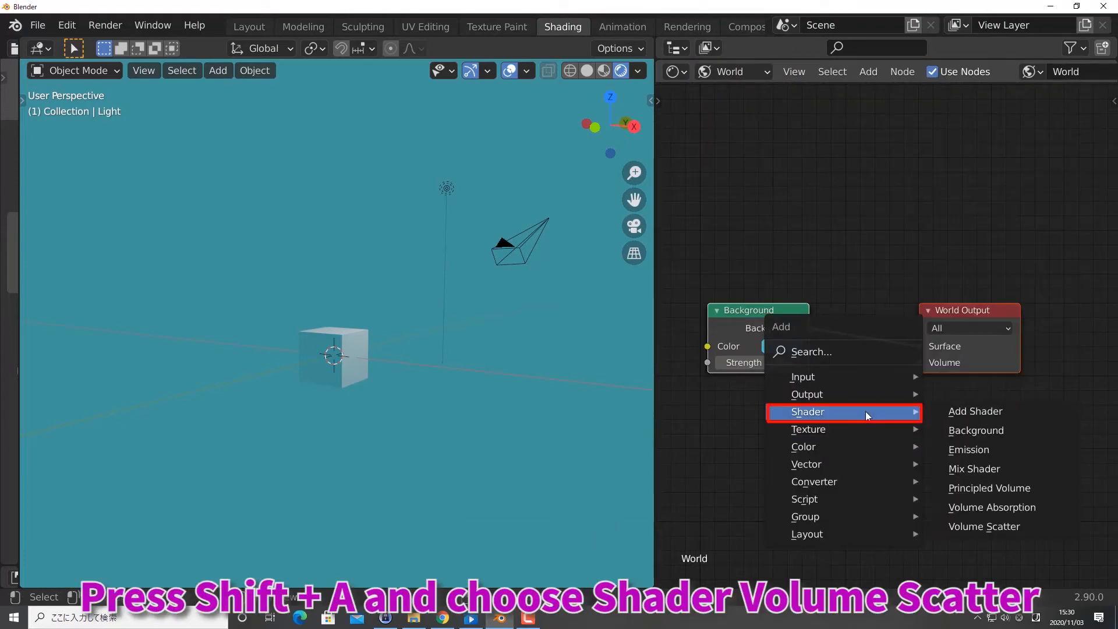
Add a Volume Scatter node and connect it to the World Output Volume socket
click(984, 526)
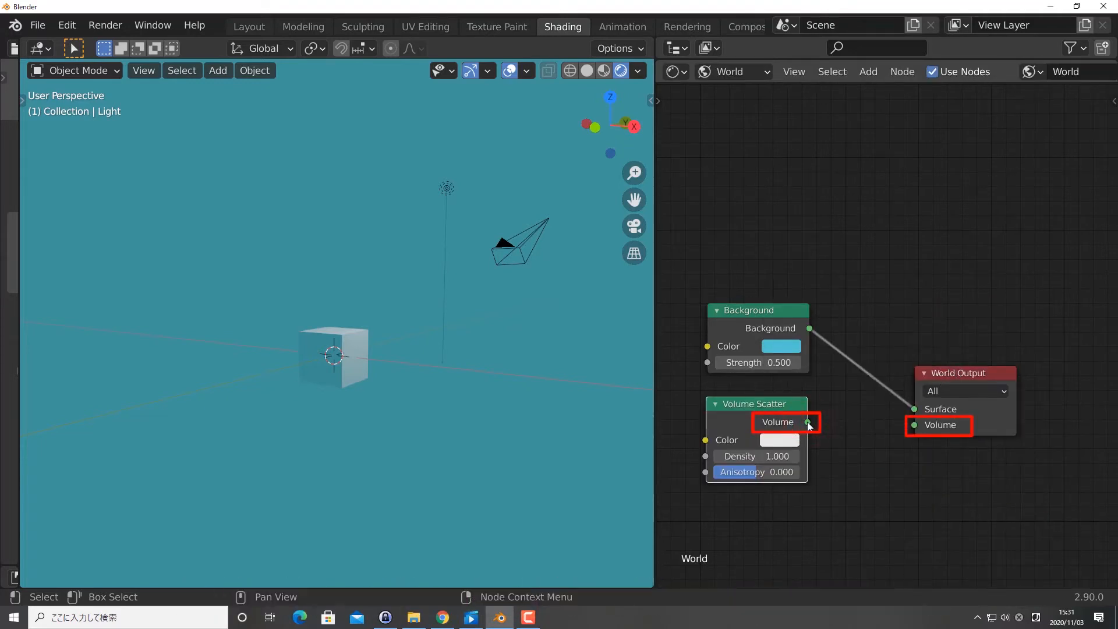
drag(807, 422, 913, 425)
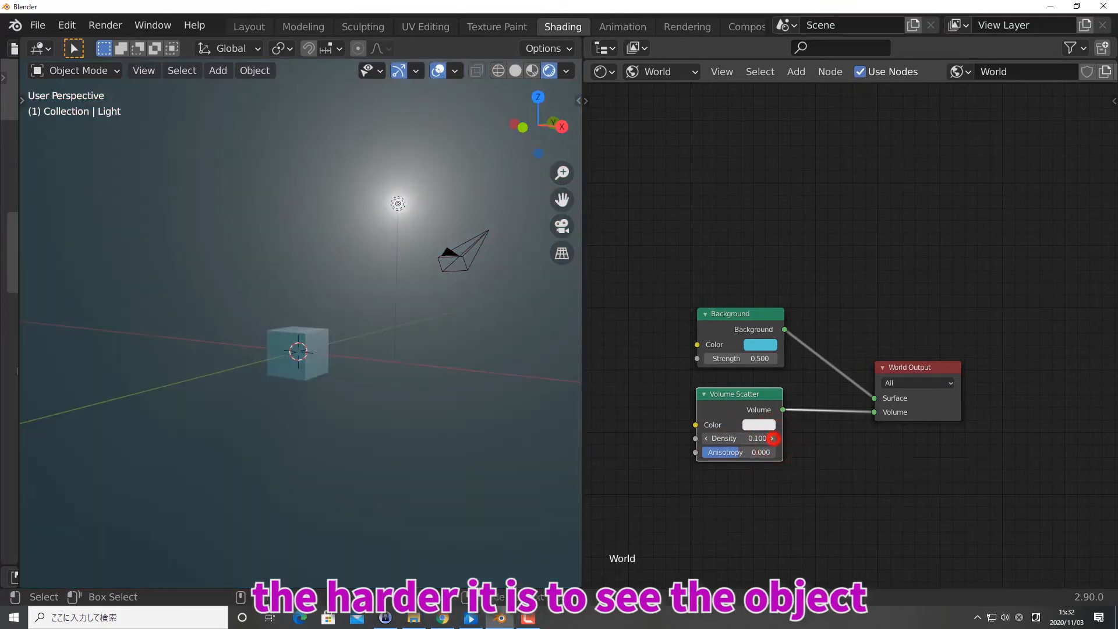
Raise Volume Scatter density to 0.2 and add a Musgrave Texture node
drag(737, 438, 759, 437)
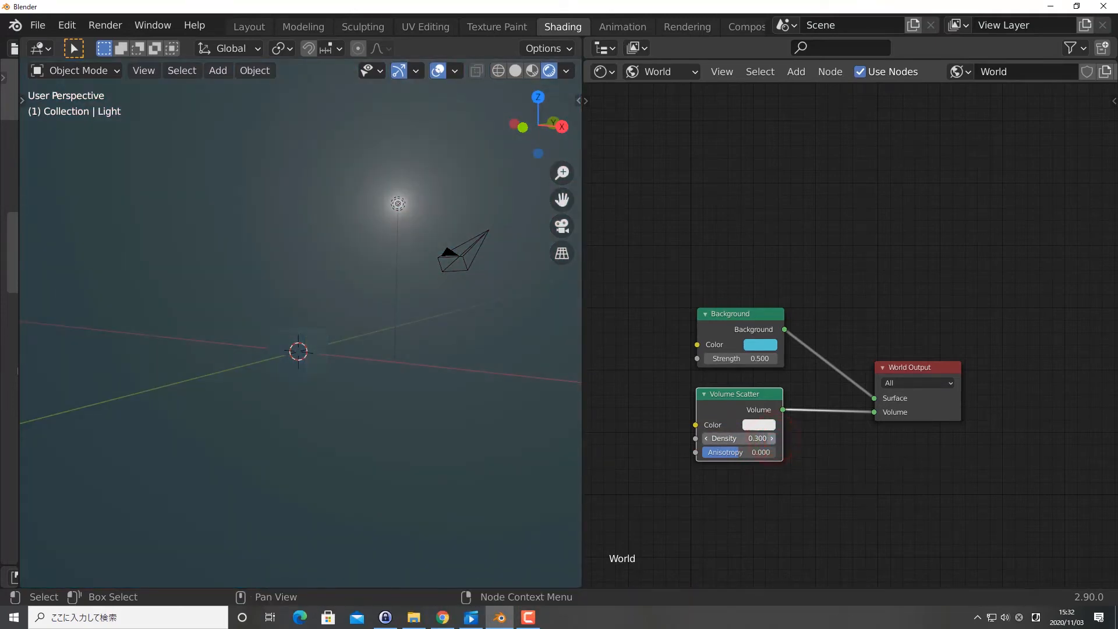
key(shift+a)
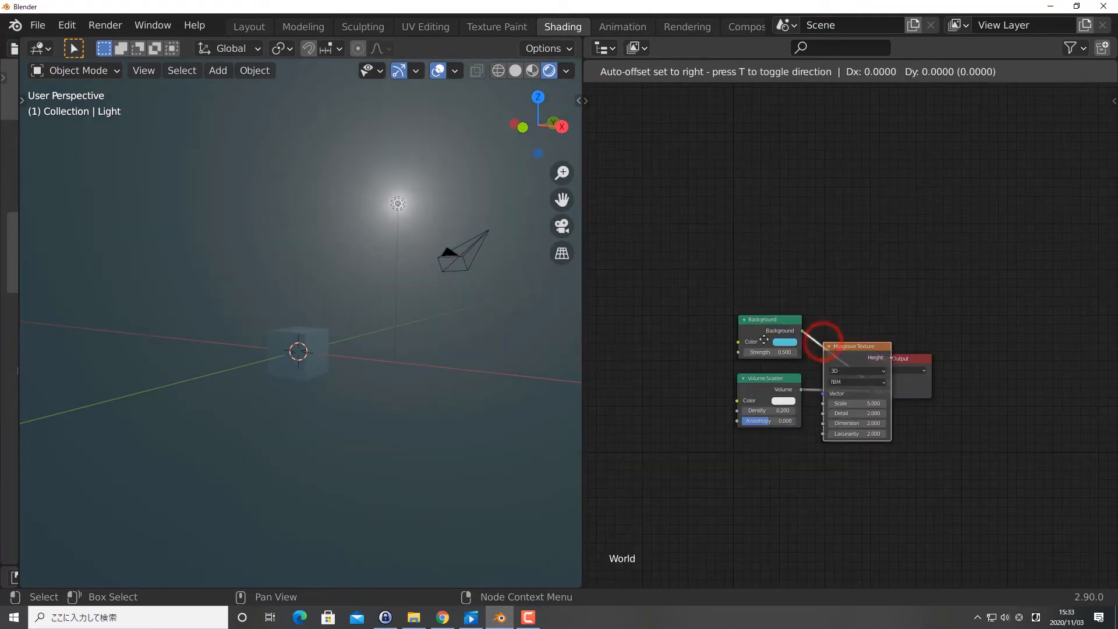
click(248, 27)
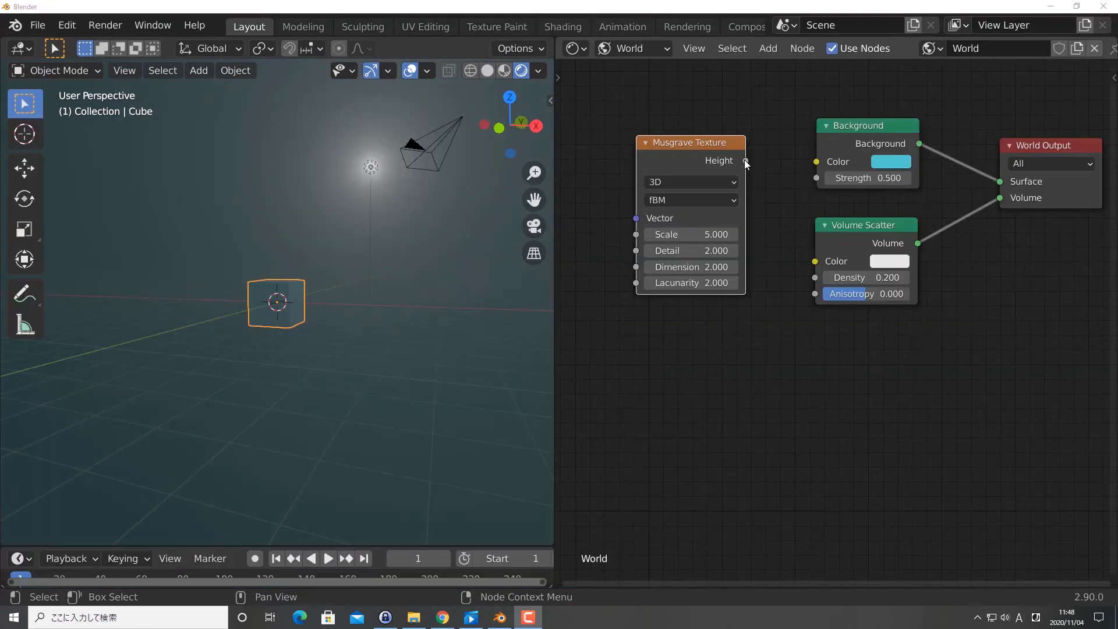